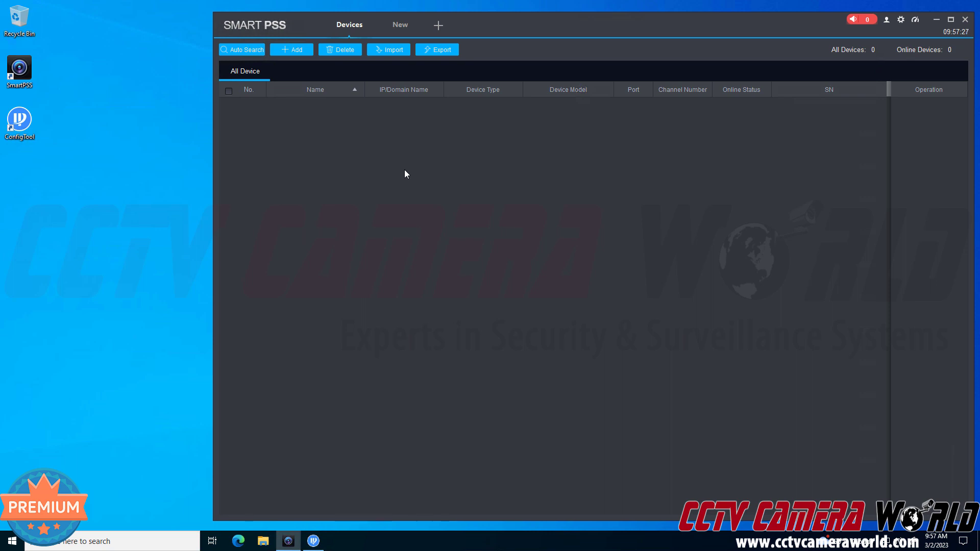
pyautogui.moveTo(366, 497)
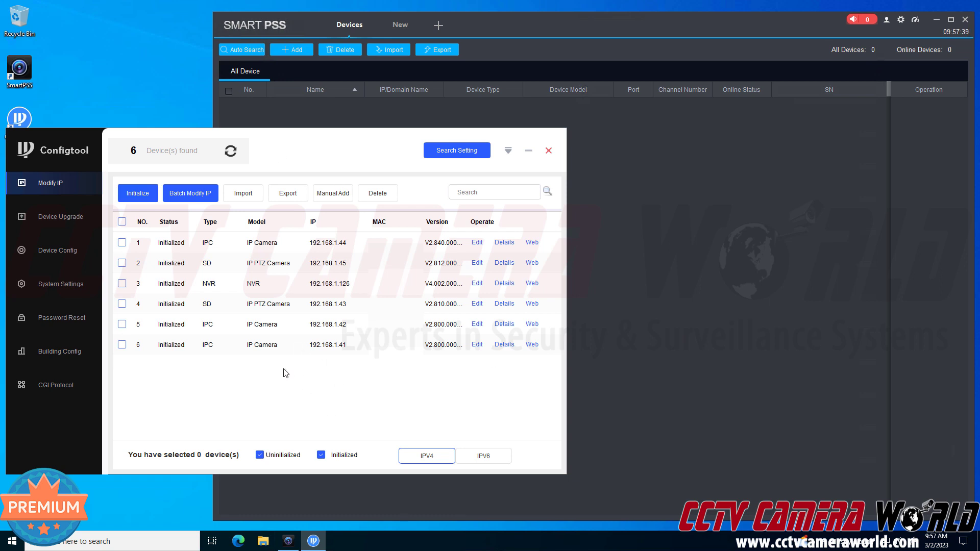
pyautogui.moveTo(297, 370)
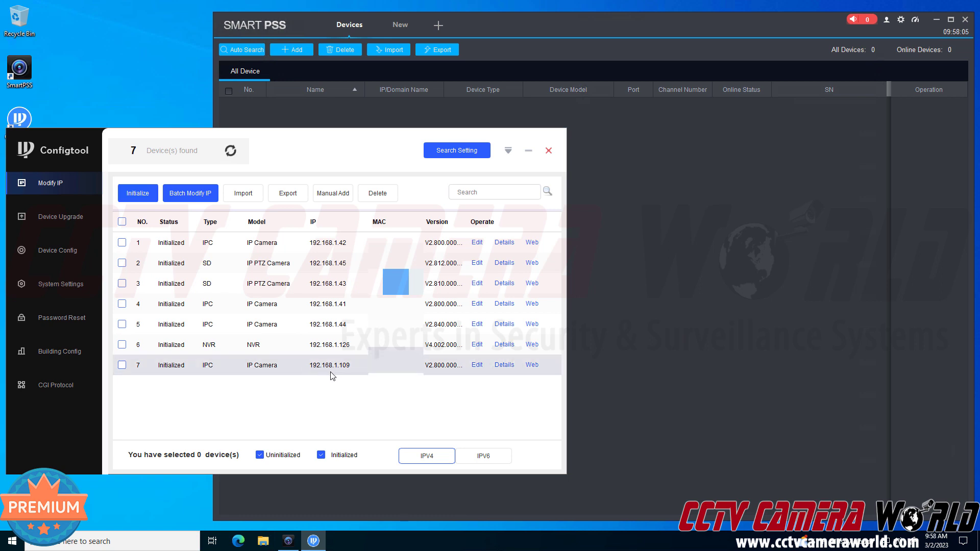
pyautogui.moveTo(347, 376)
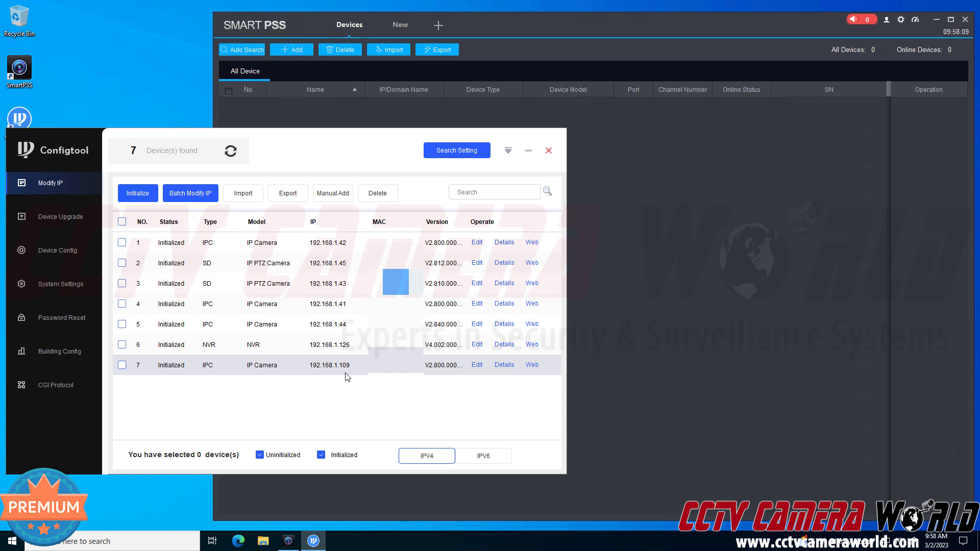
pyautogui.moveTo(347, 379)
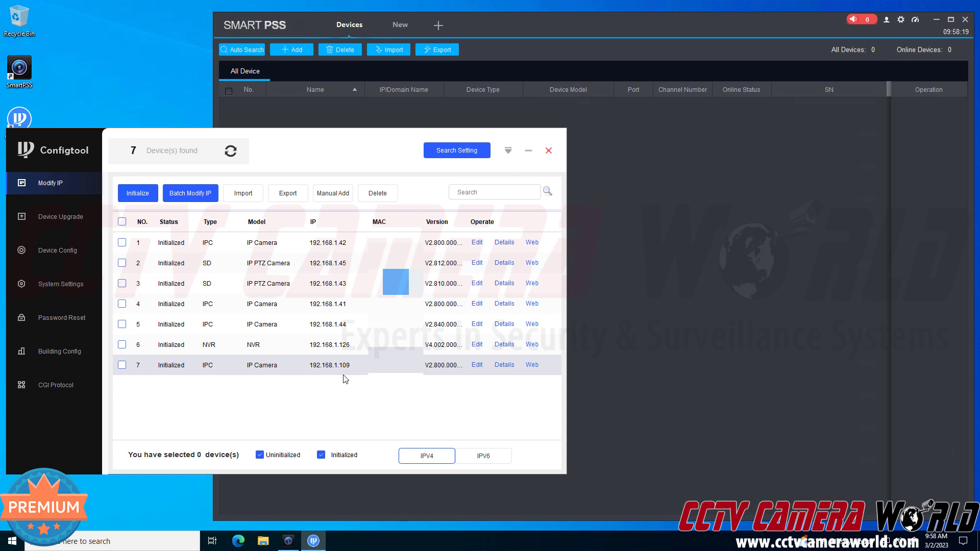
pyautogui.moveTo(343, 377)
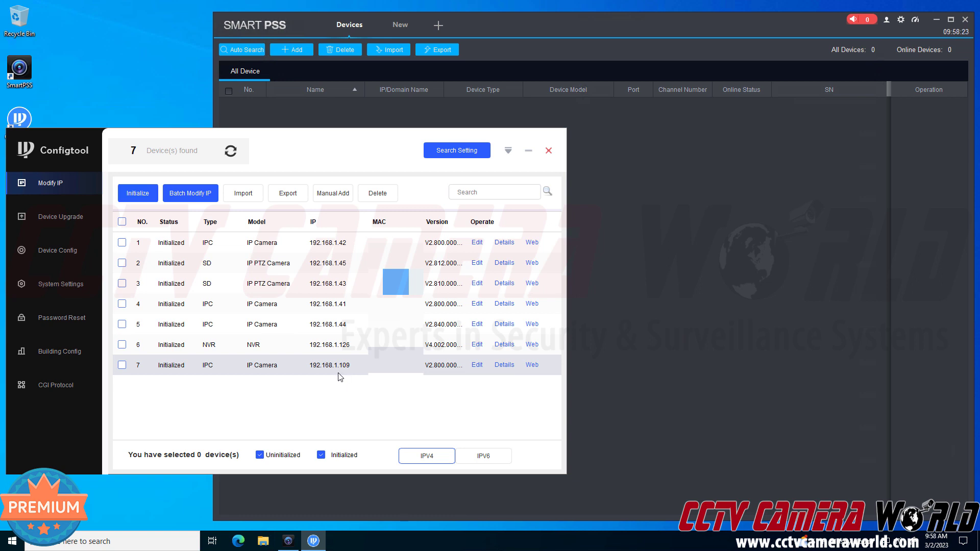
pyautogui.moveTo(336, 375)
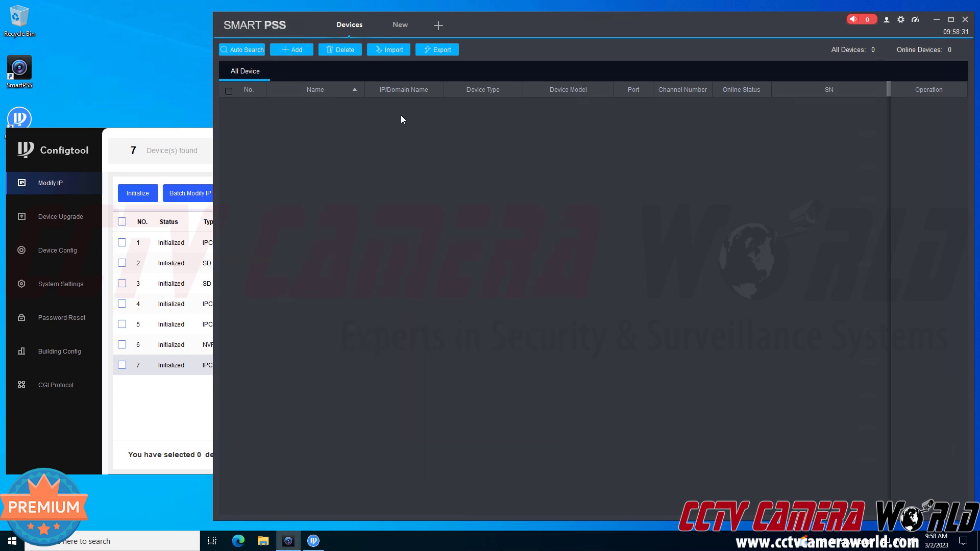
pyautogui.moveTo(274, 70)
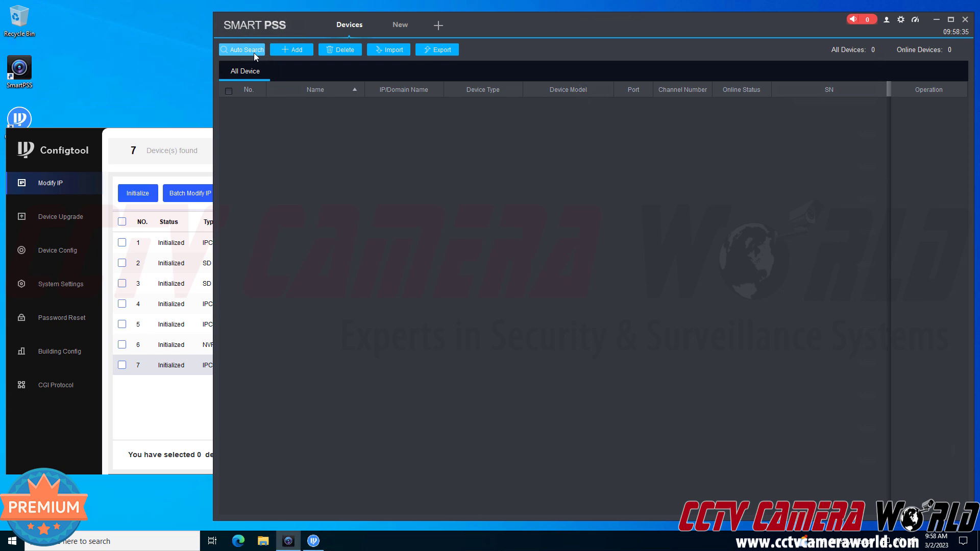
# Step: Auto Search the 192.168.1.0–192.168.1.255 segment and tick the camera found at 192.168.1.109
pyautogui.click(243, 49)
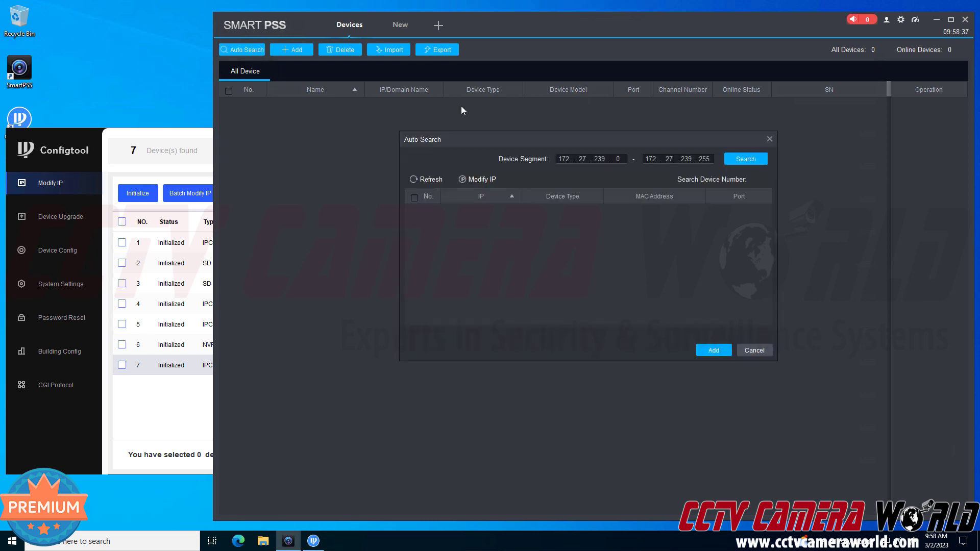
pyautogui.click(563, 158)
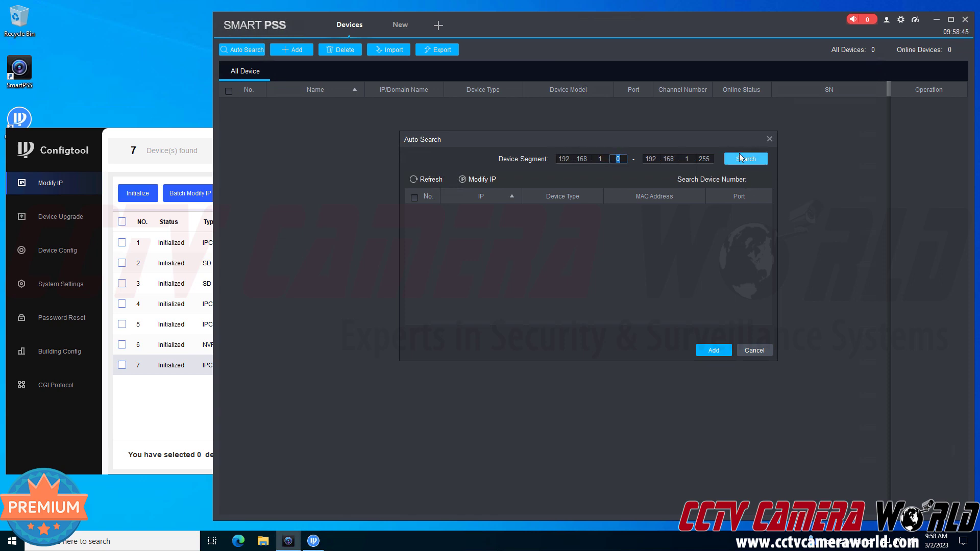
pyautogui.click(744, 158)
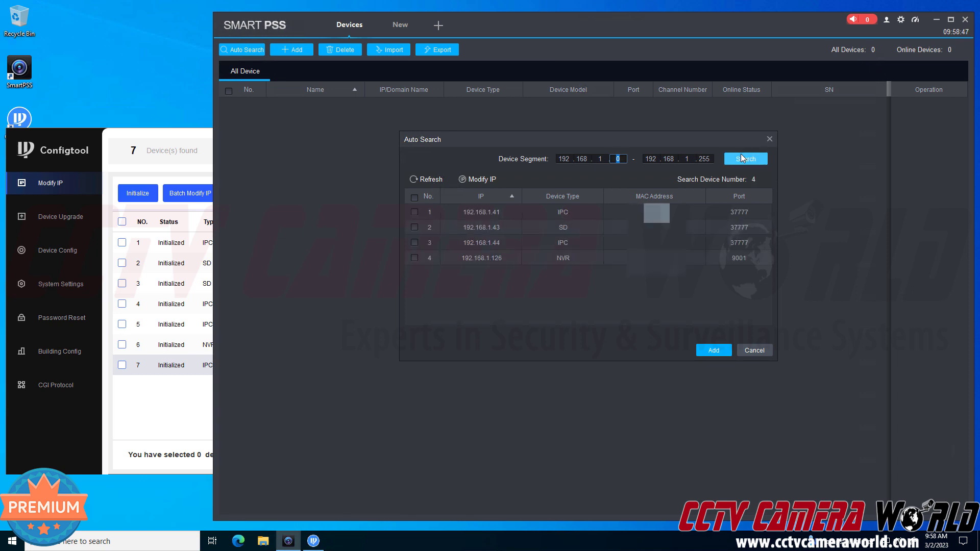
pyautogui.click(745, 158)
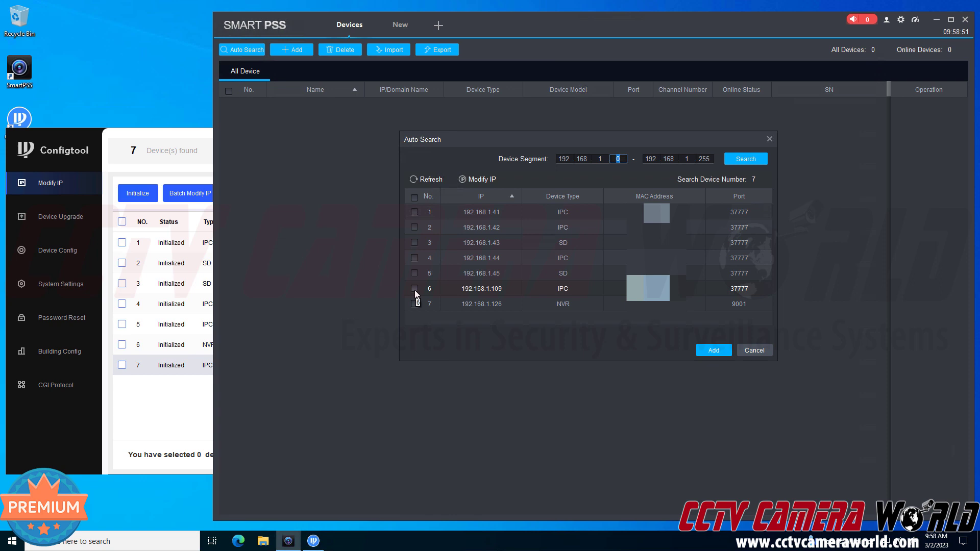
pyautogui.click(415, 287)
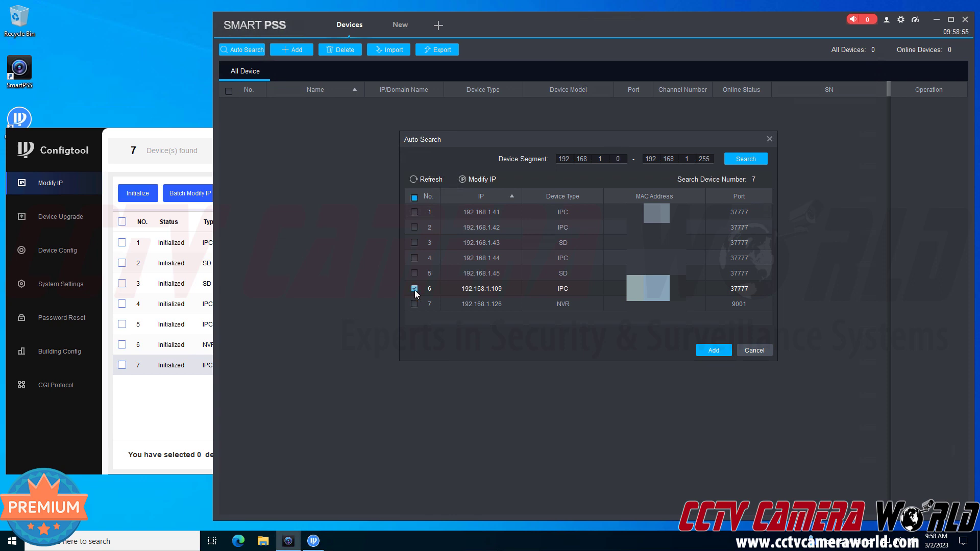
pyautogui.moveTo(714, 350)
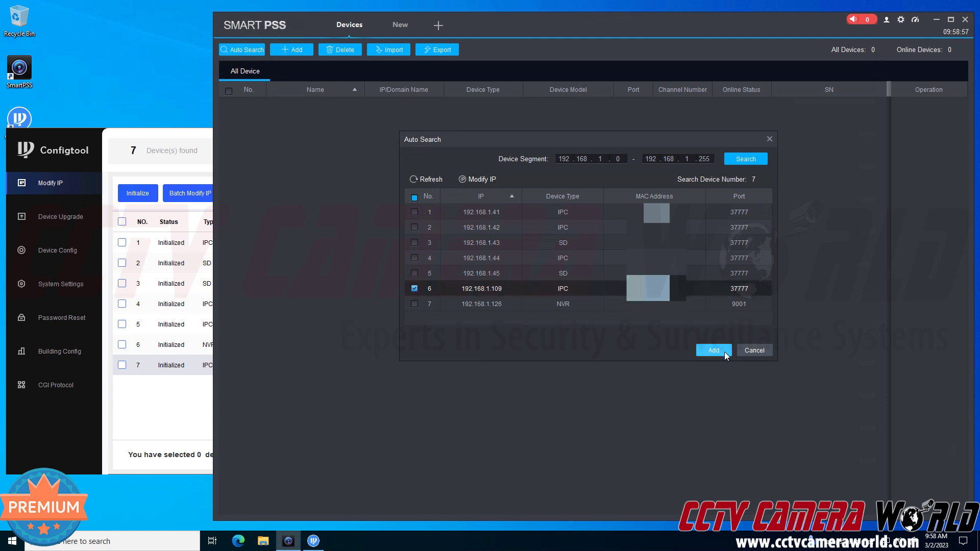
# Step: Add the marked 192.168.1.109 camera with username admin and leave the search window
pyautogui.click(713, 350)
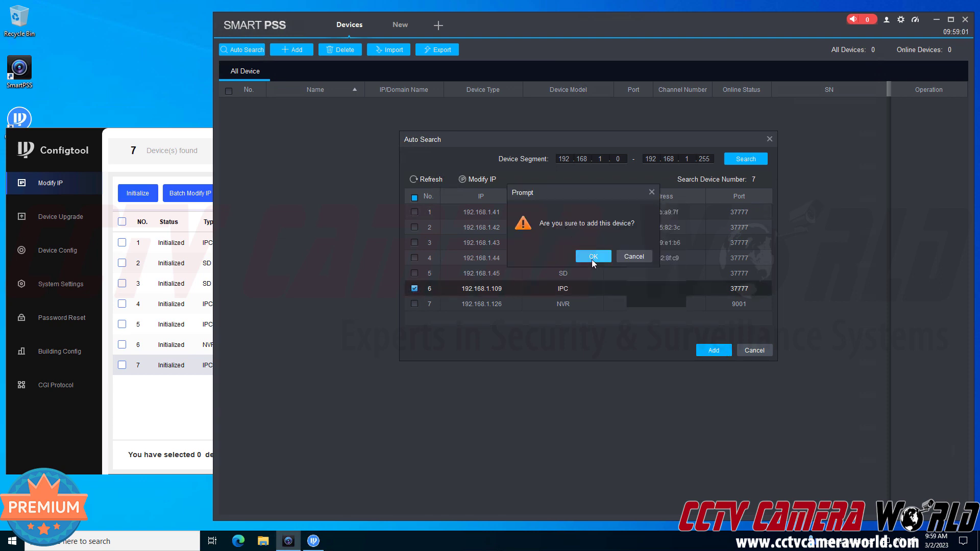
pyautogui.click(593, 256)
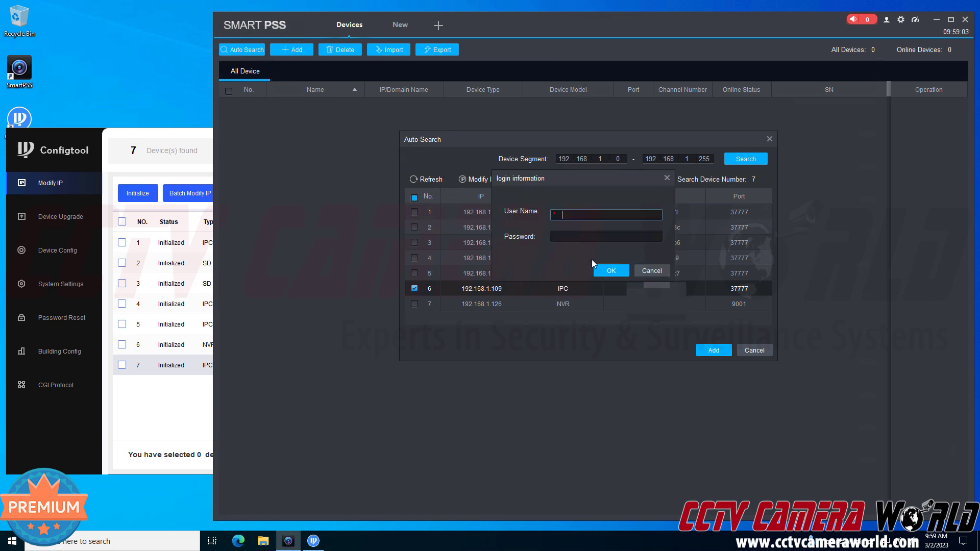
pyautogui.write('admin')
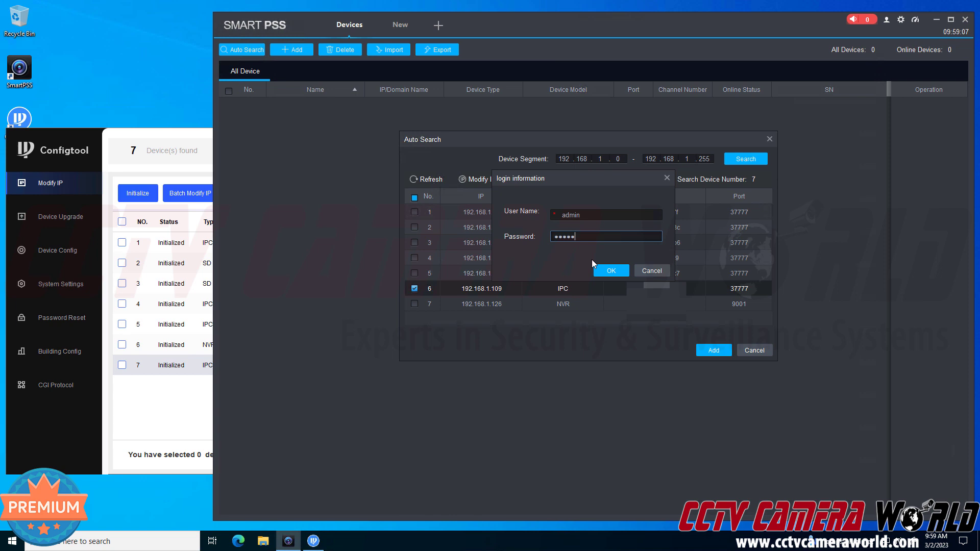
pyautogui.click(610, 271)
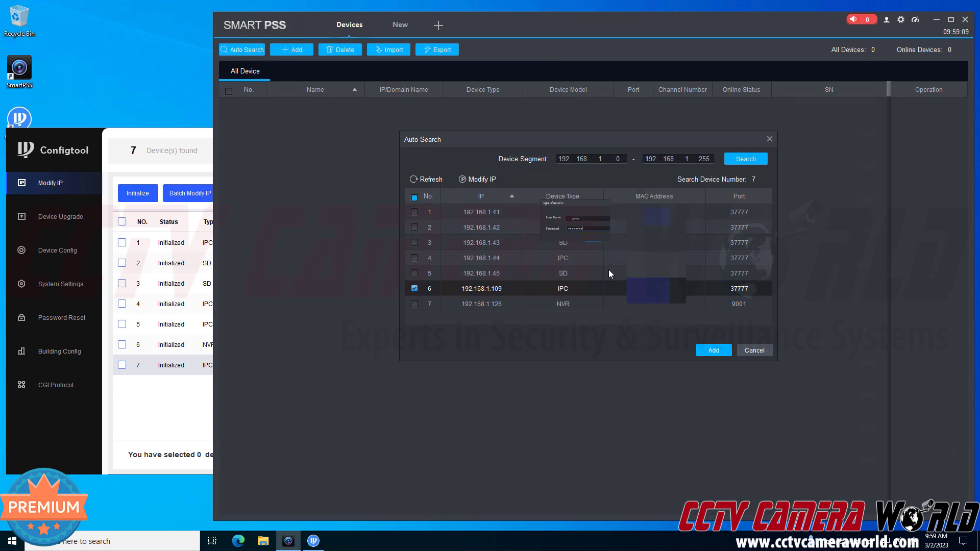
pyautogui.click(713, 350)
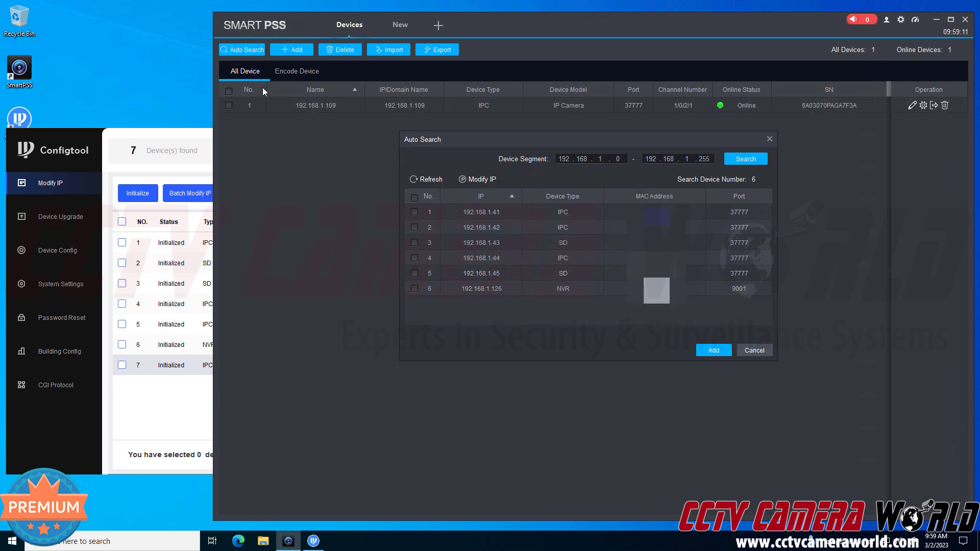
pyautogui.moveTo(783, 118)
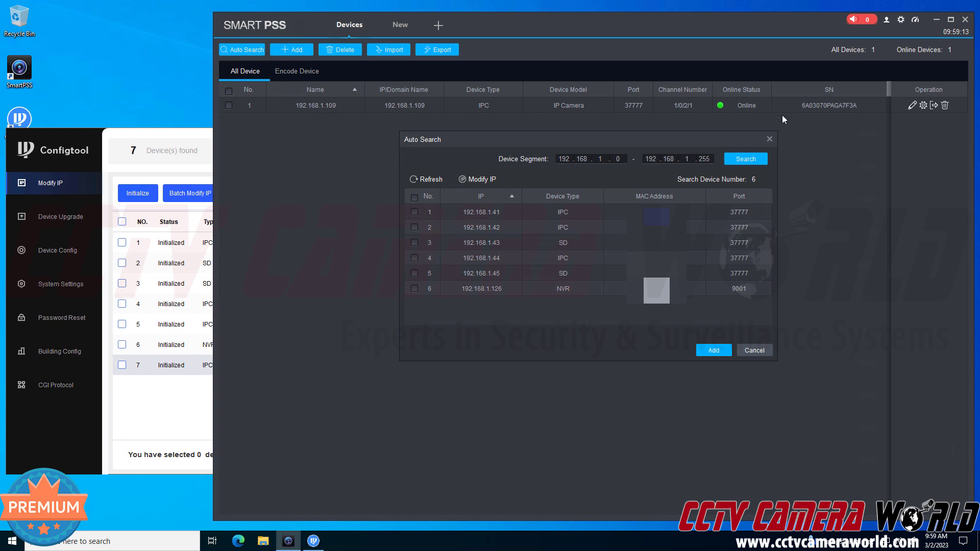
pyautogui.click(753, 350)
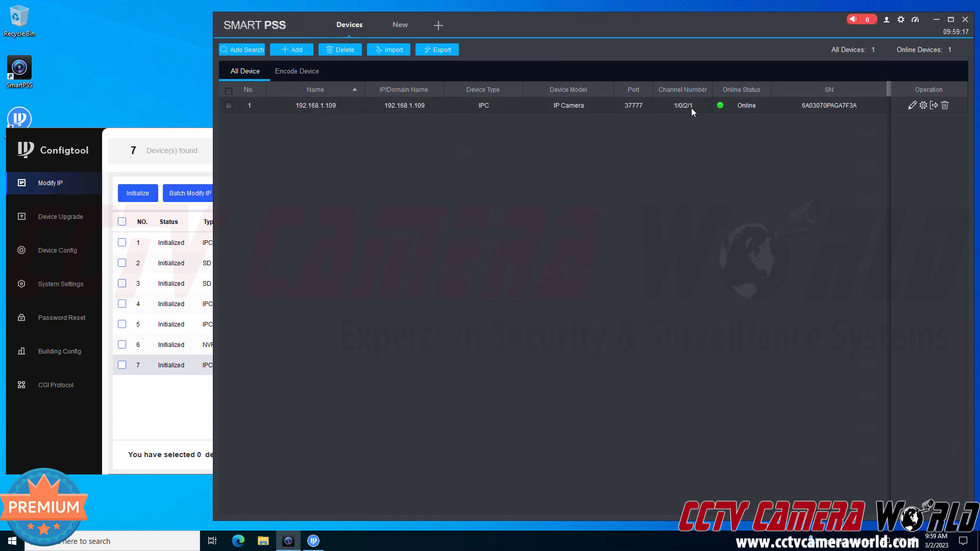
pyautogui.moveTo(430, 106)
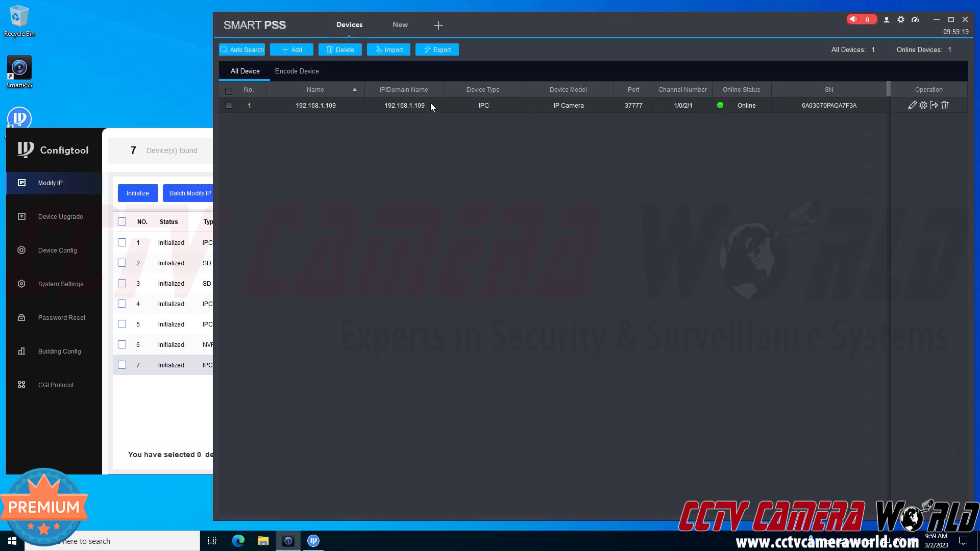
pyautogui.moveTo(429, 105)
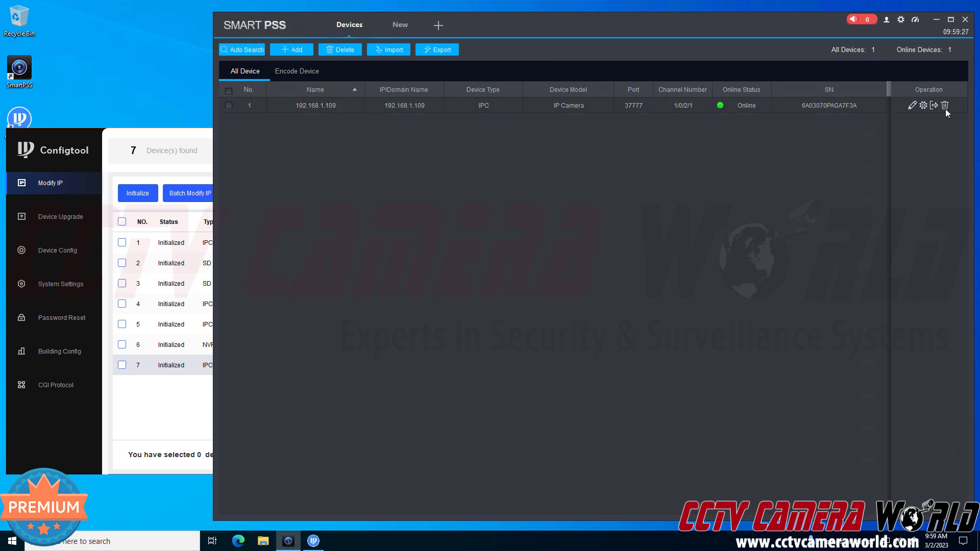
# Step: Delete the 192.168.1.109 camera from the device list, confirming so the list is empty
pyautogui.click(946, 105)
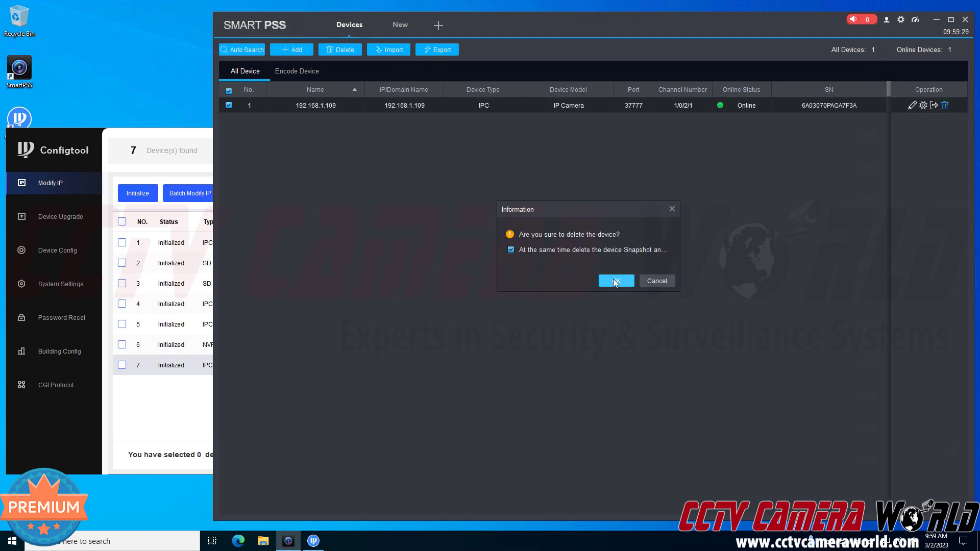
pyautogui.click(614, 281)
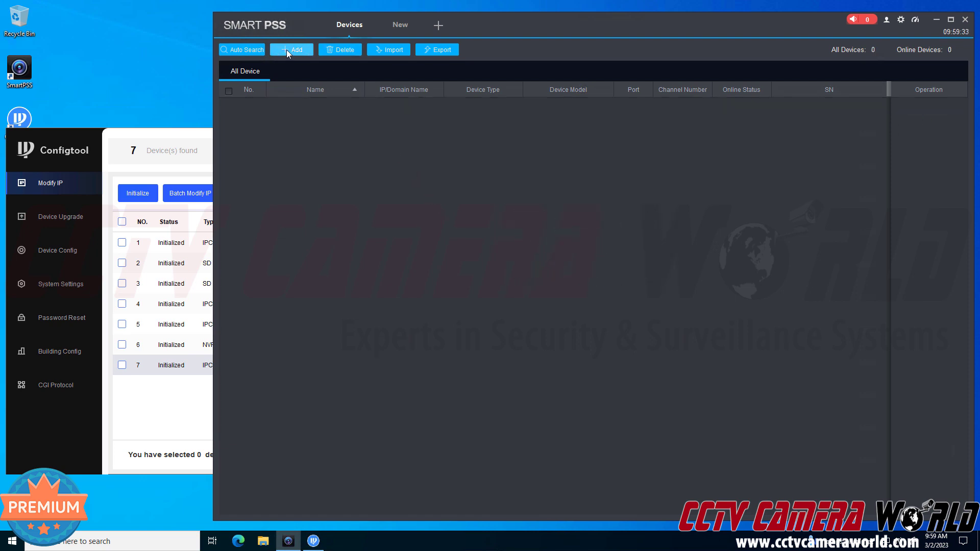
# Step: Manually add 'Office Cam' at 192.168.1.109, port 37777, user admin with password, so it lists Online
pyautogui.click(291, 49)
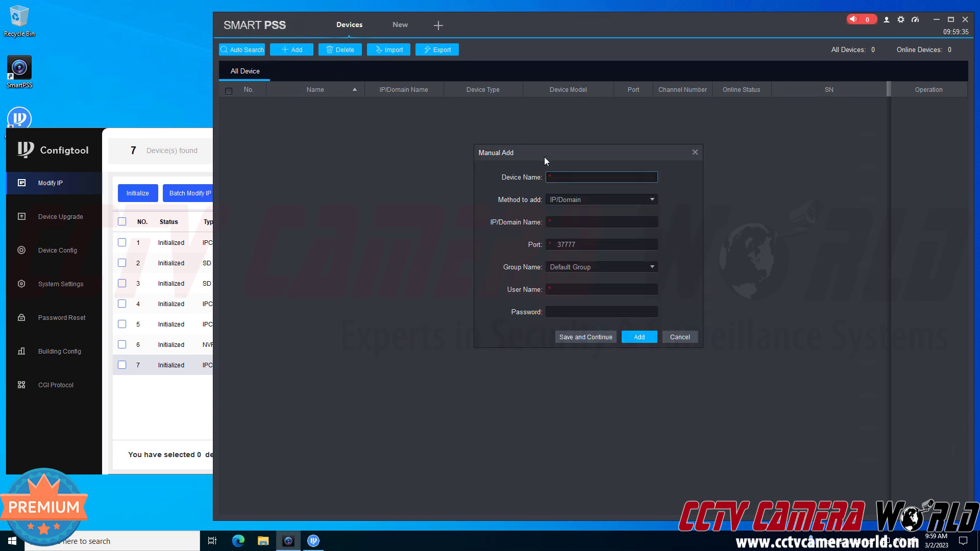
pyautogui.moveTo(547, 163)
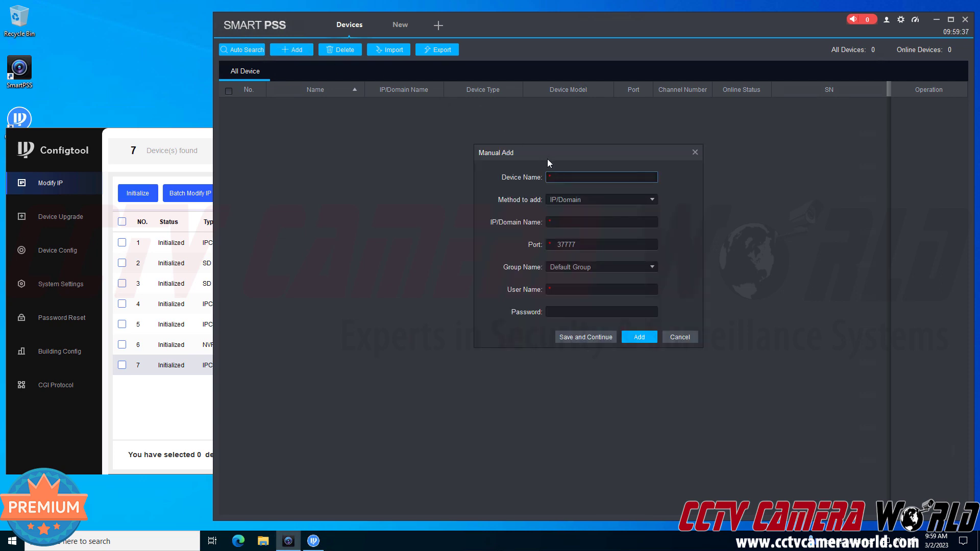
pyautogui.write('O')
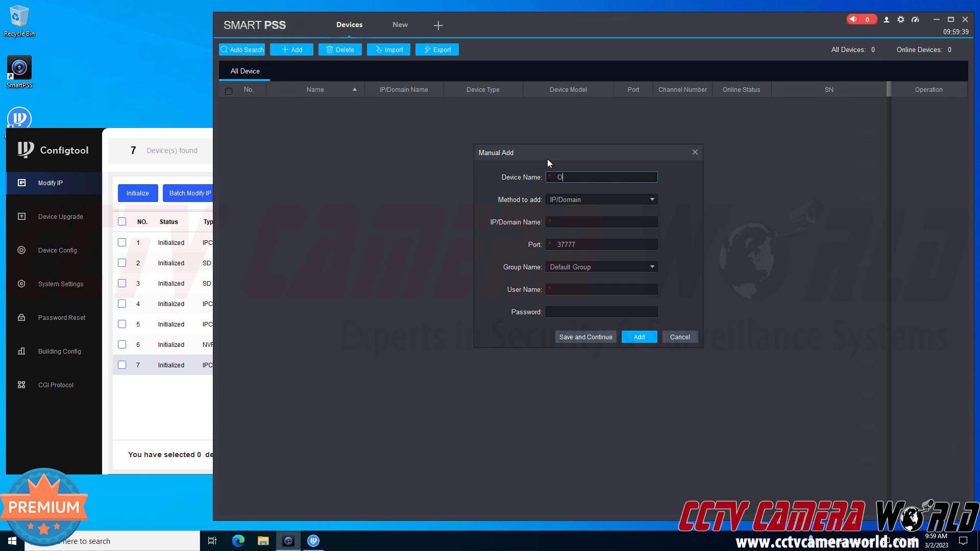
pyautogui.write('Office Cam')
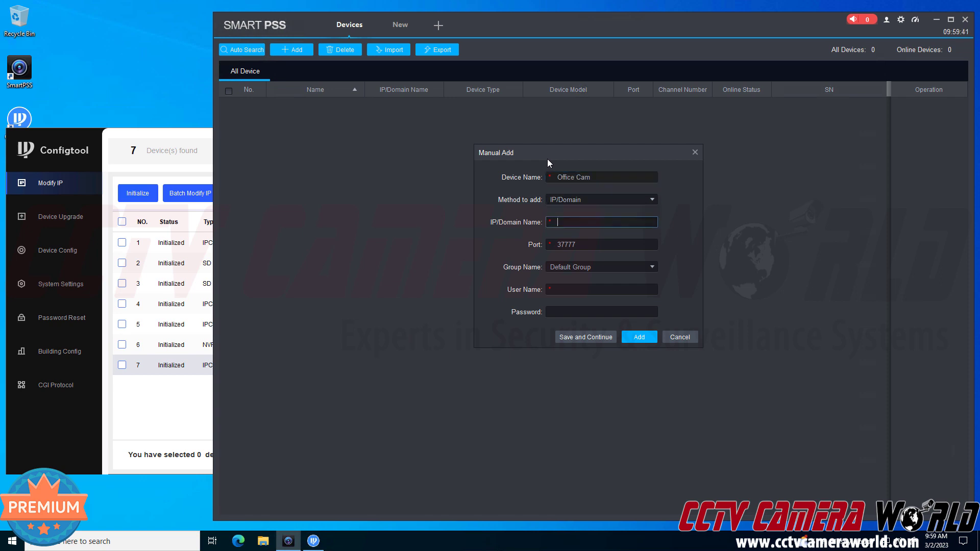
pyautogui.write('192.168.1.109')
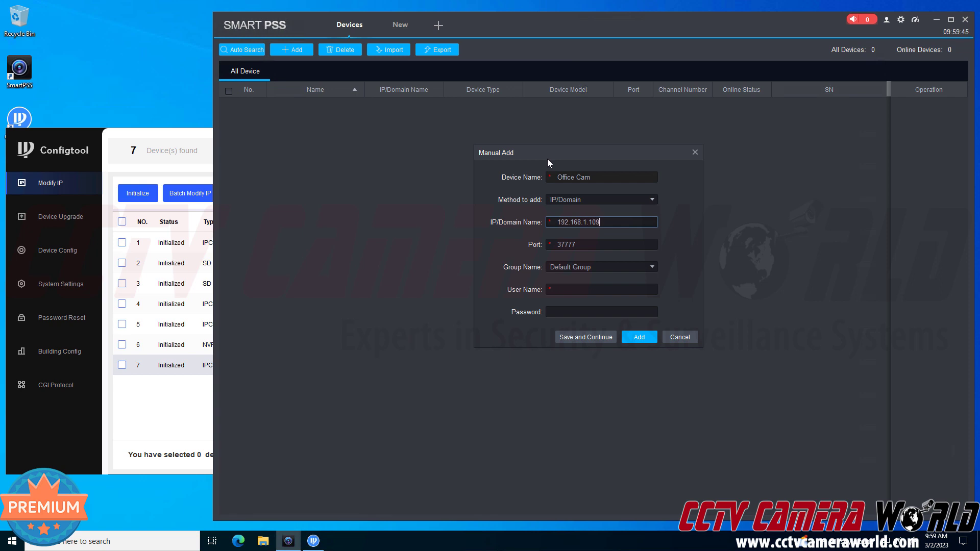
pyautogui.write('admin')
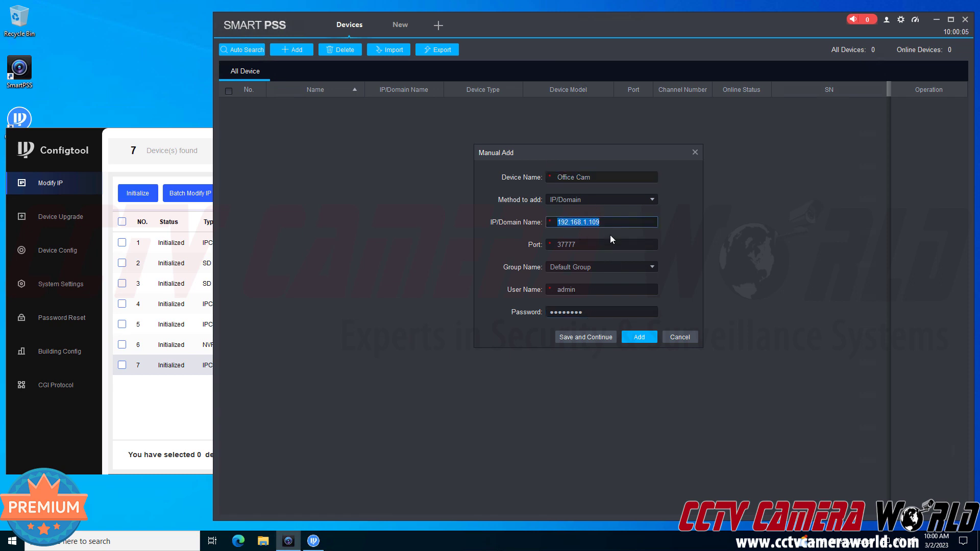
pyautogui.click(600, 244)
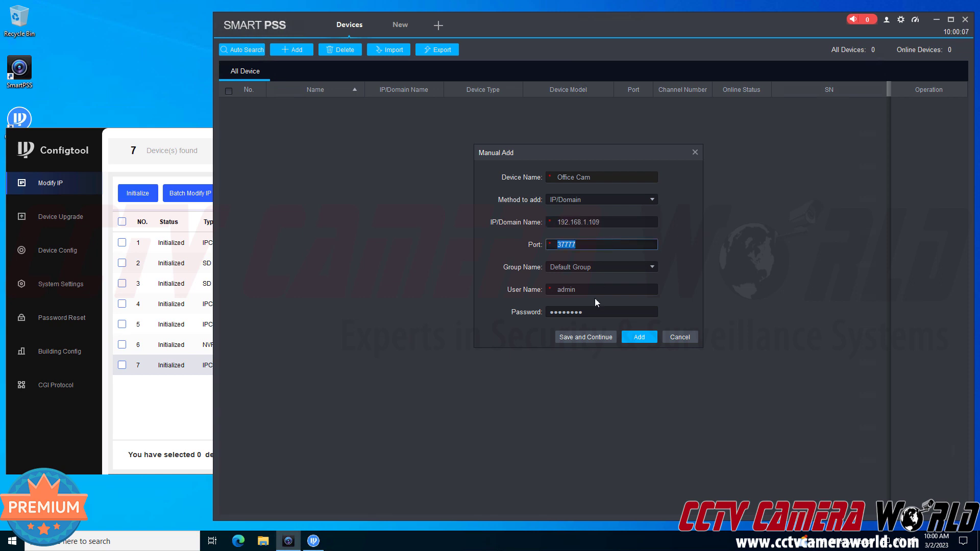
pyautogui.click(600, 289)
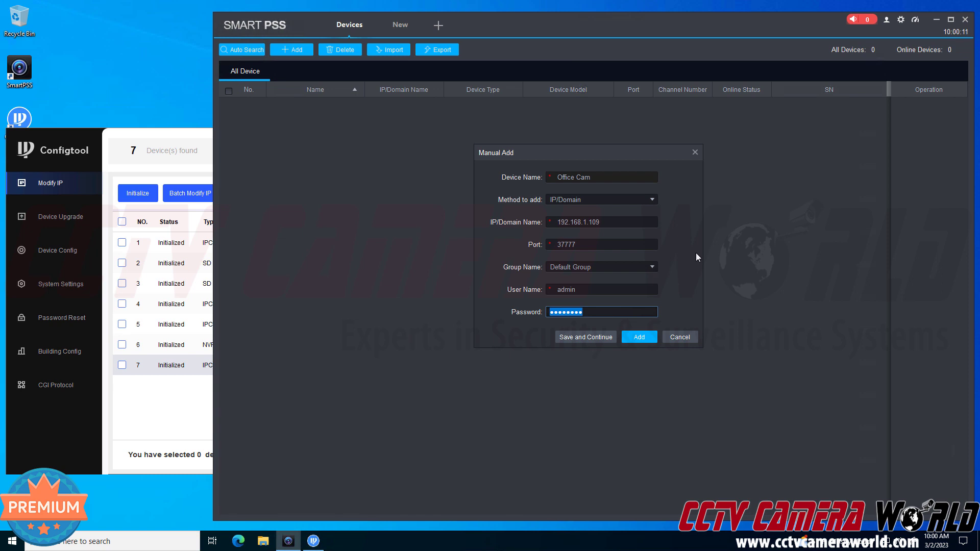
pyautogui.moveTo(659, 285)
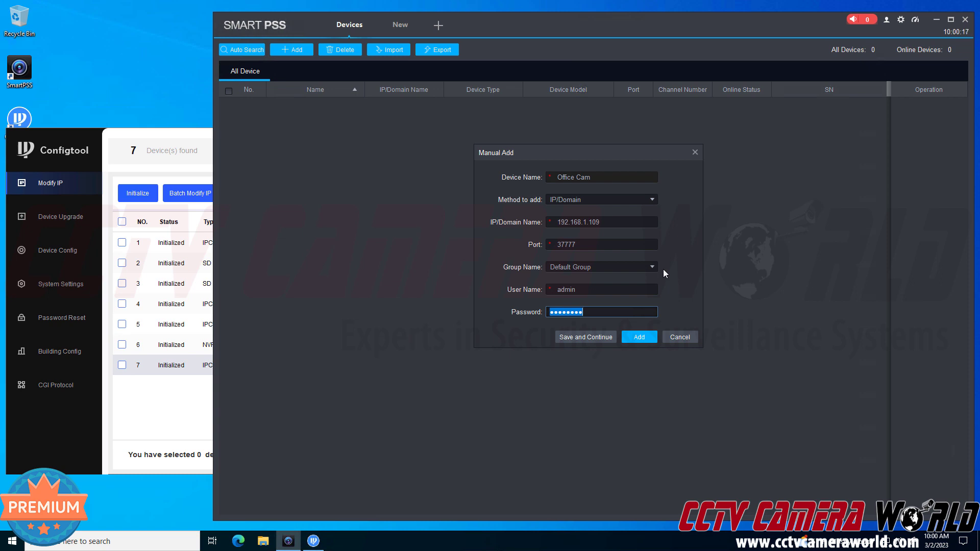
pyautogui.click(638, 336)
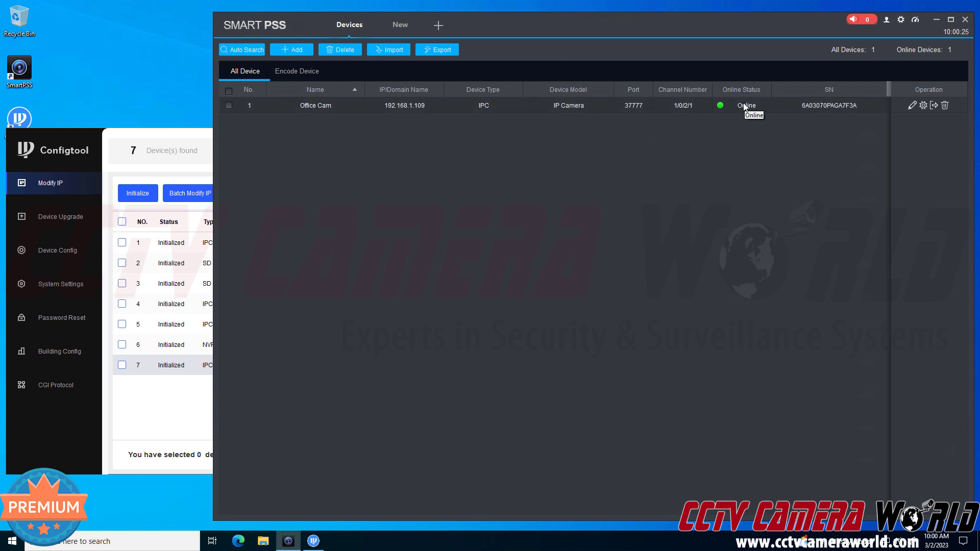
pyautogui.moveTo(759, 177)
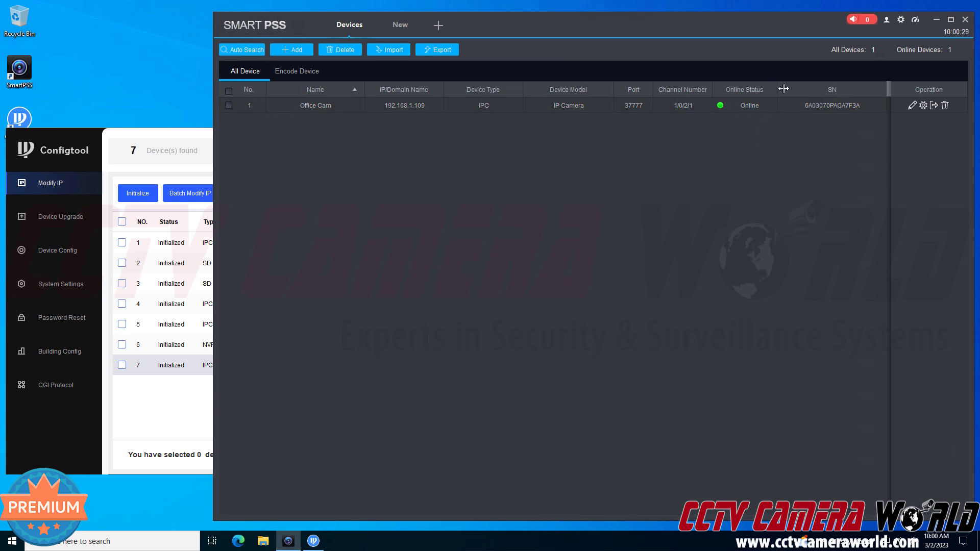
# Step: Widen the Online Status column of the device list
pyautogui.moveTo(784, 89); pyautogui.dragTo(798, 89)
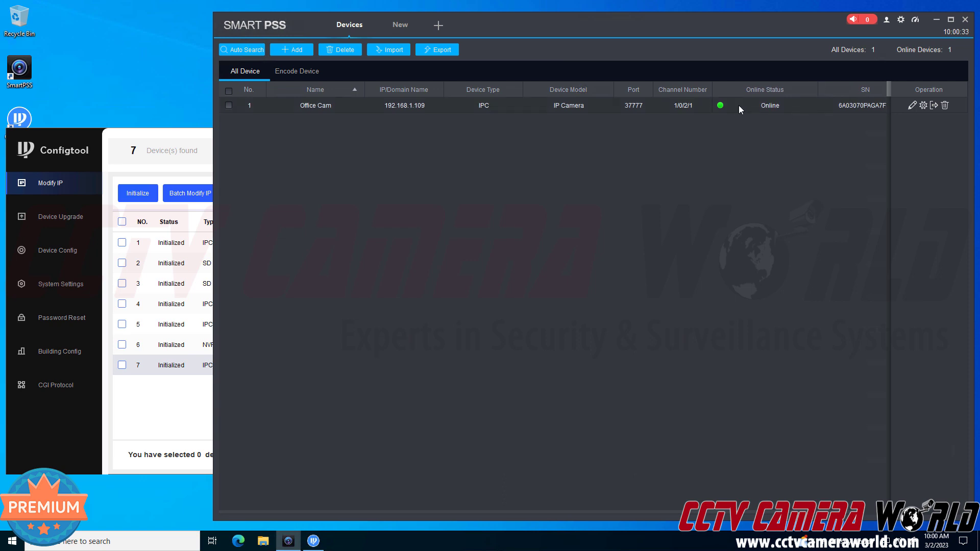
pyautogui.moveTo(734, 112)
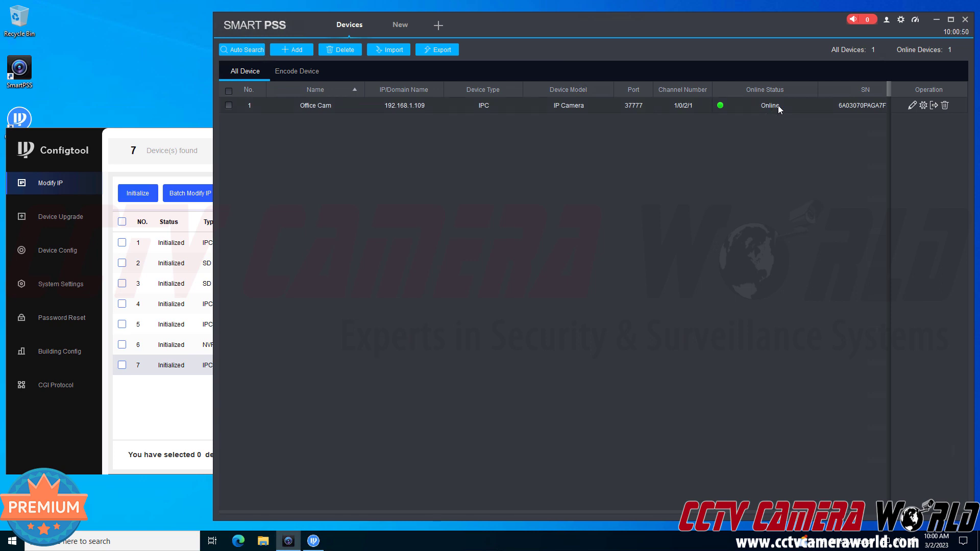
pyautogui.moveTo(778, 109)
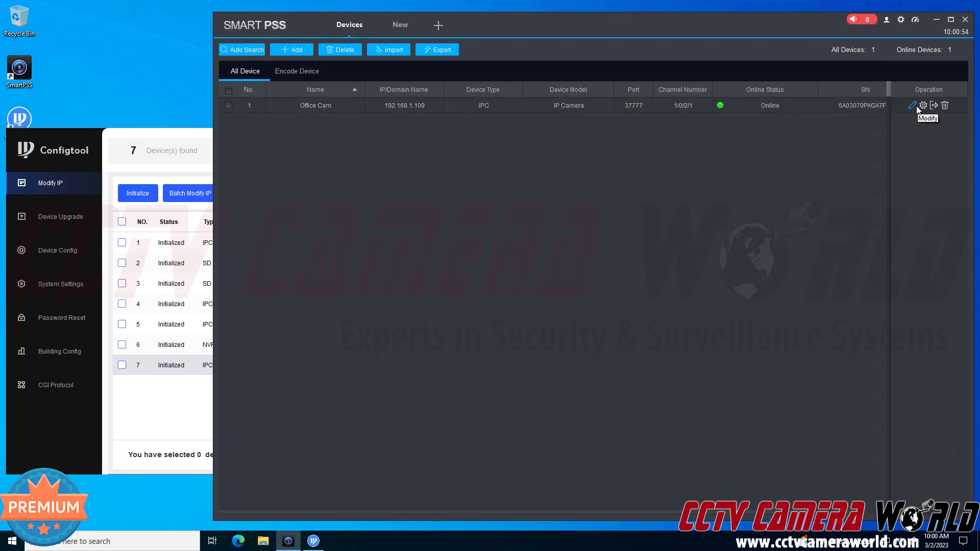
# Step: Modify Office Cam's details twice, re-saving its login password so it returns Online
pyautogui.click(228, 89)
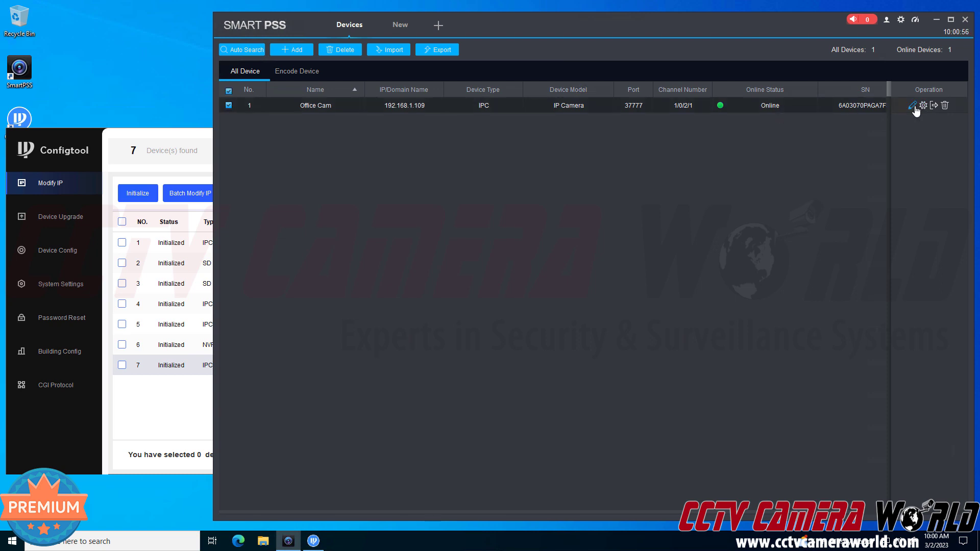
pyautogui.click(913, 105)
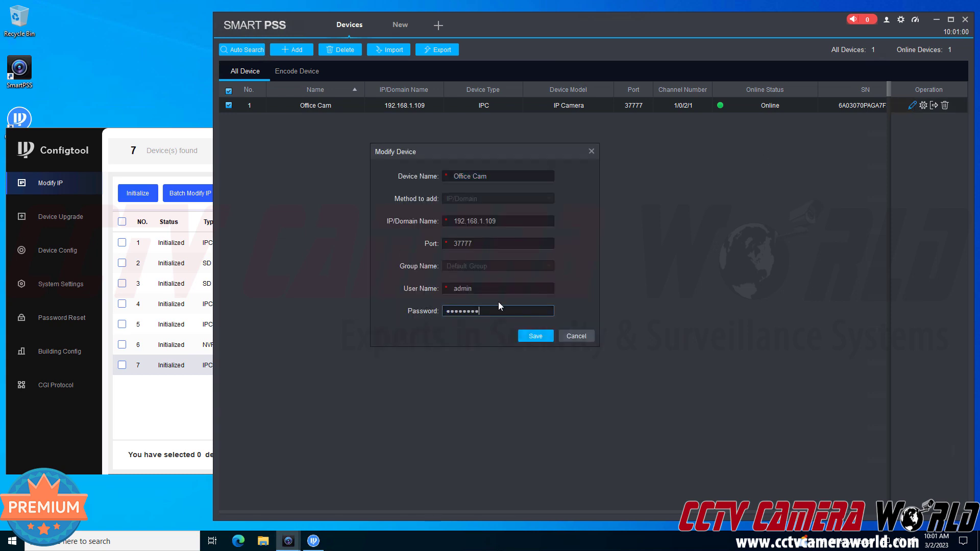
pyautogui.click(534, 336)
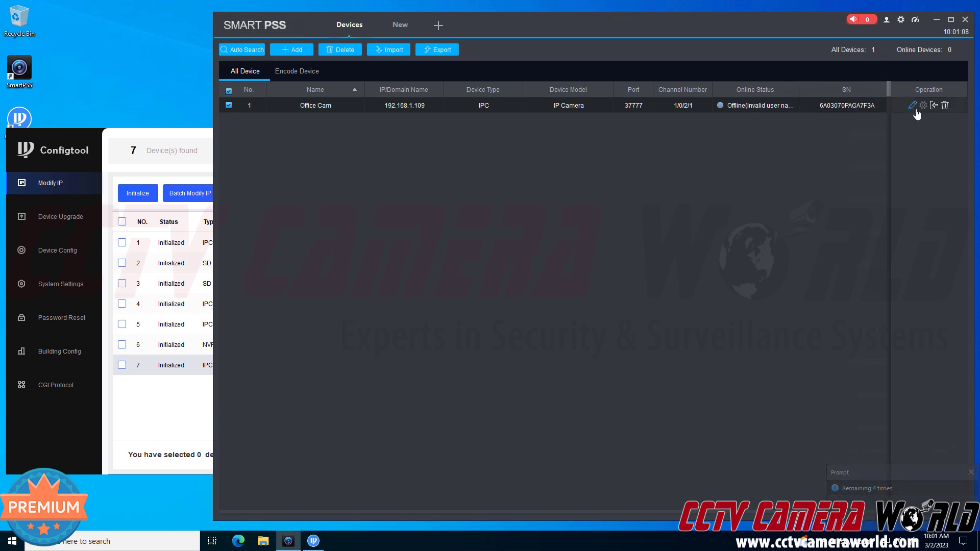
pyautogui.click(912, 105)
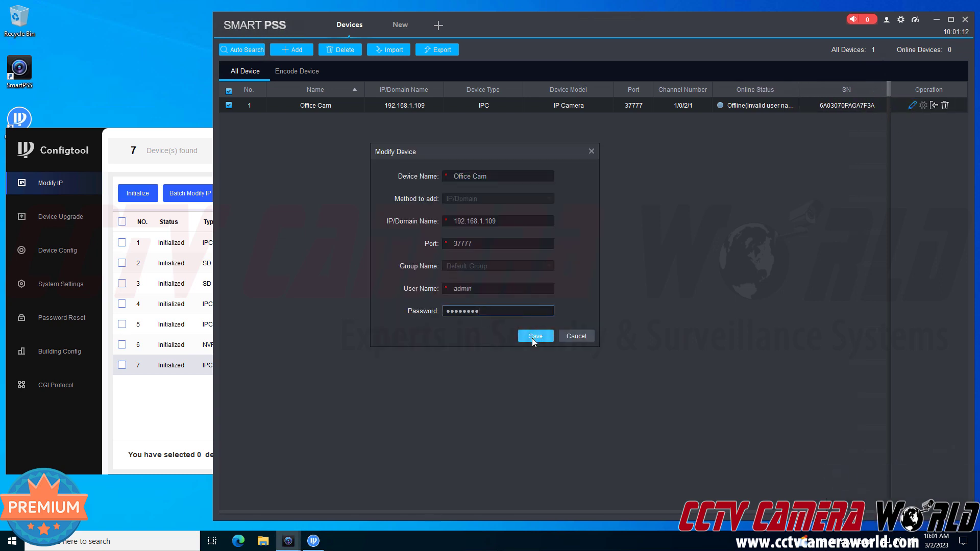
pyautogui.click(534, 336)
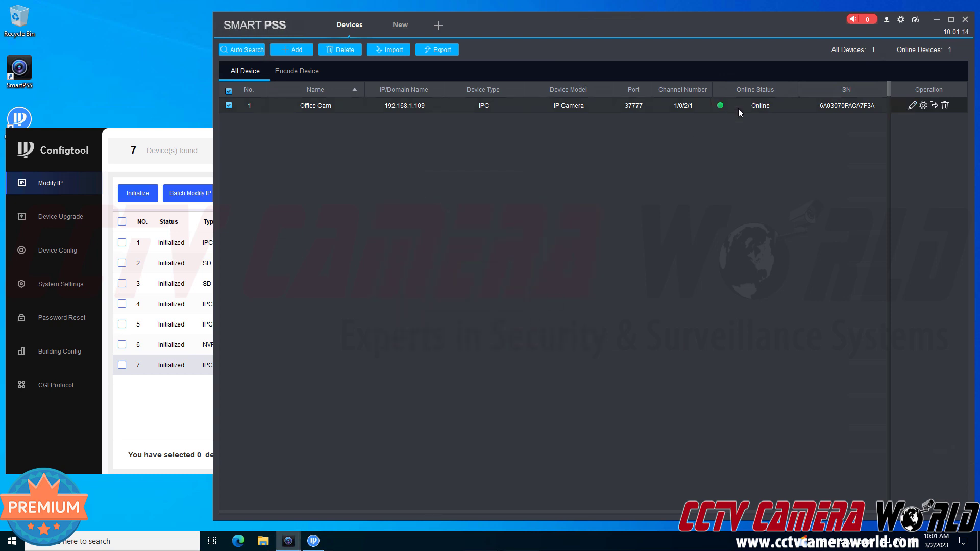
pyautogui.moveTo(739, 107)
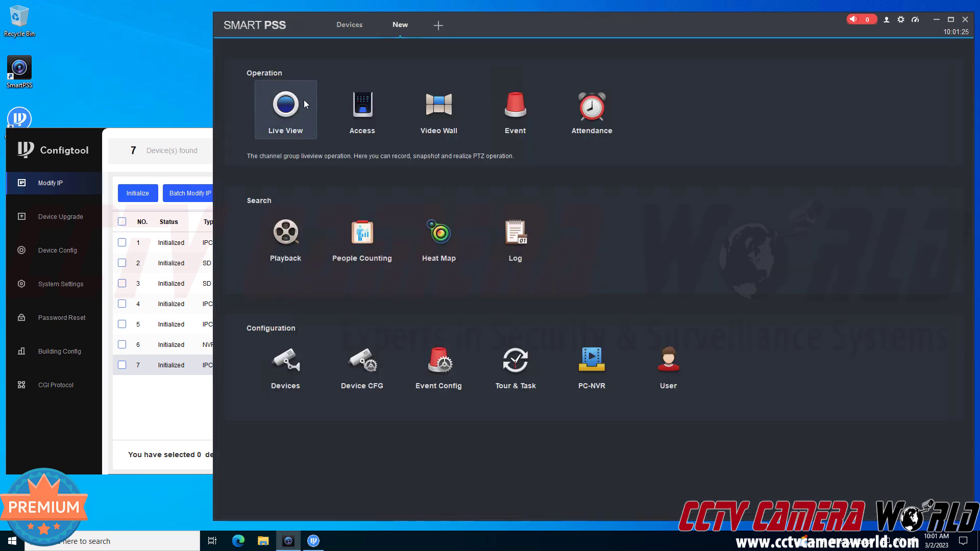
# Step: Open Live View, listing Office Cam under Default Group
pyautogui.click(285, 109)
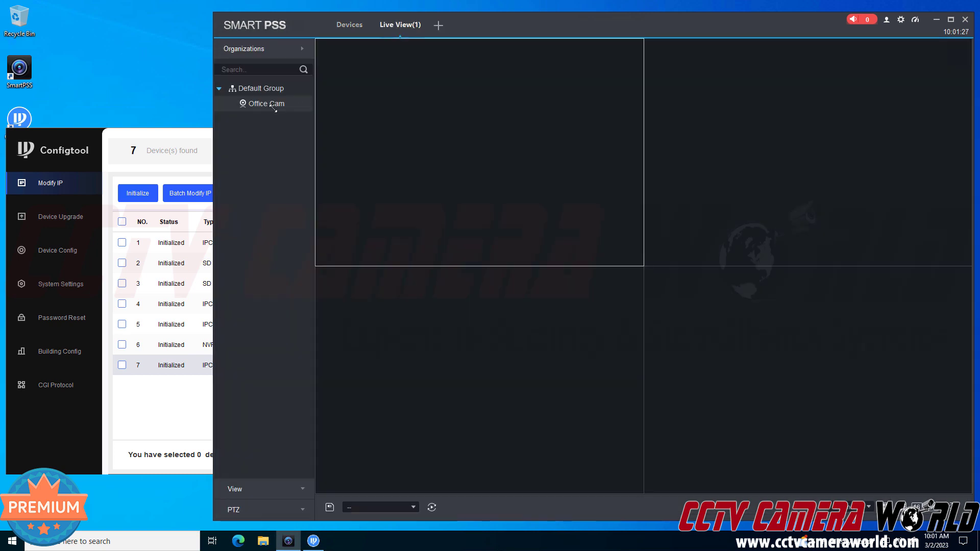